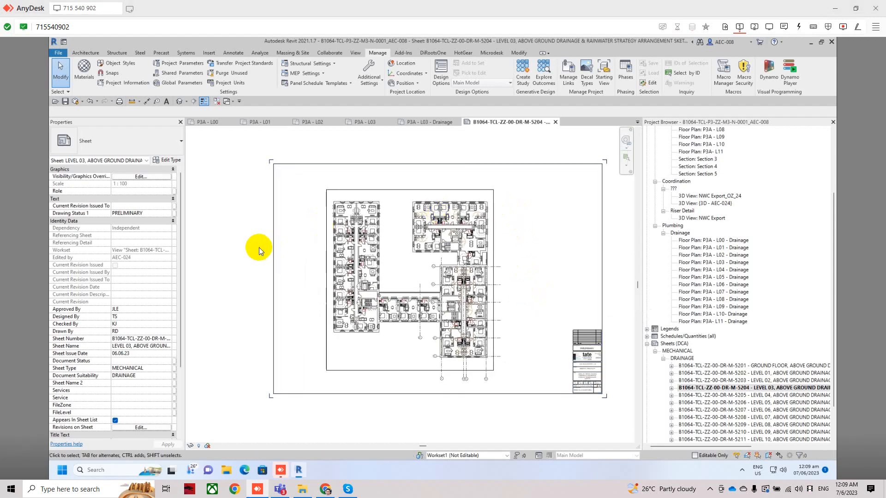
# - Activate the Level 03 drainage viewport on the sheet and select its rectangular crop region
pyautogui.click(392, 194)
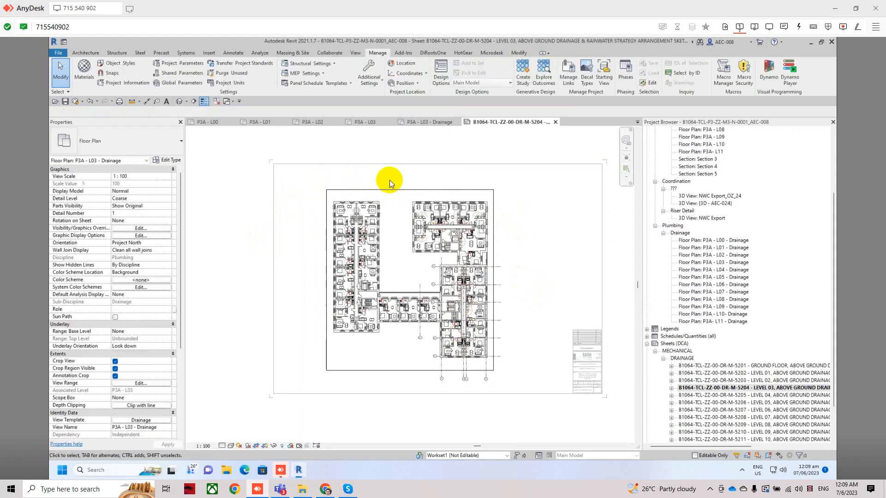
pyautogui.click(398, 189)
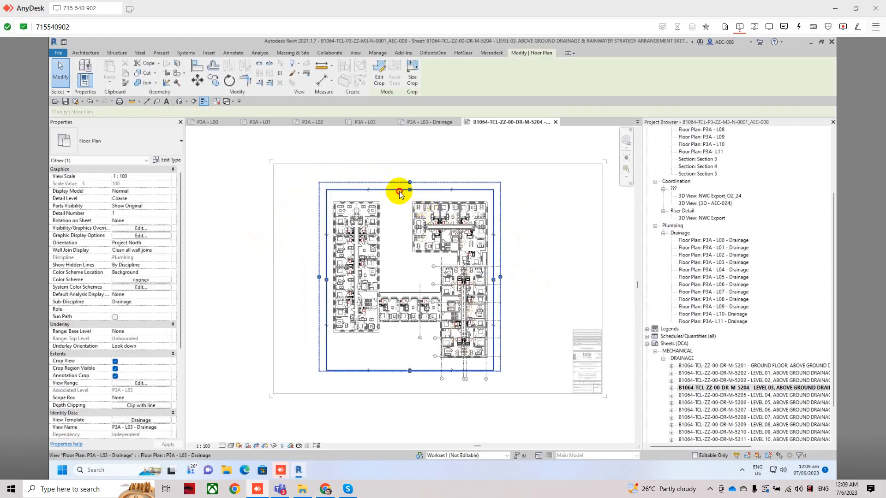
pyautogui.click(378, 76)
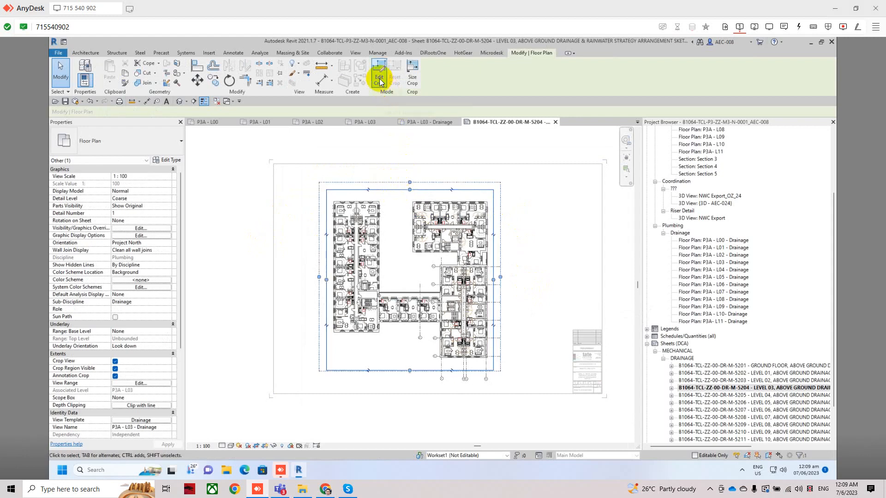
pyautogui.moveTo(378, 78)
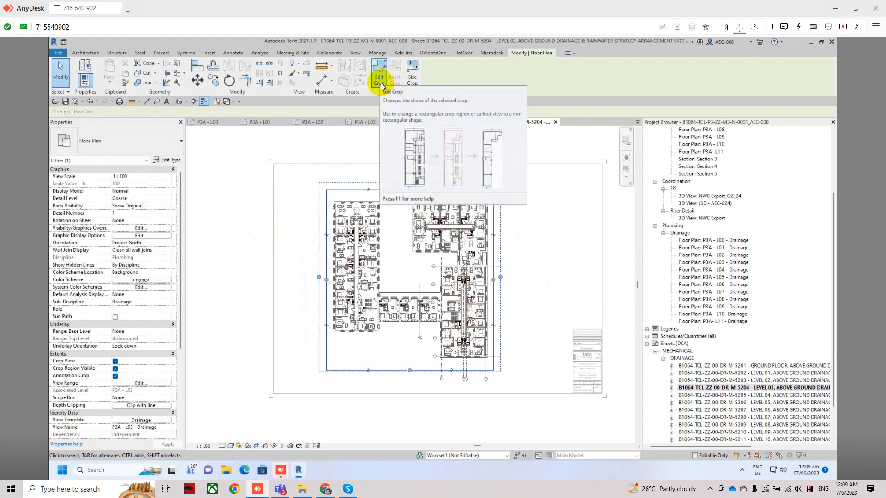
# - Enter Edit Crop profile mode for the viewport and review the Draw tools
pyautogui.click(379, 79)
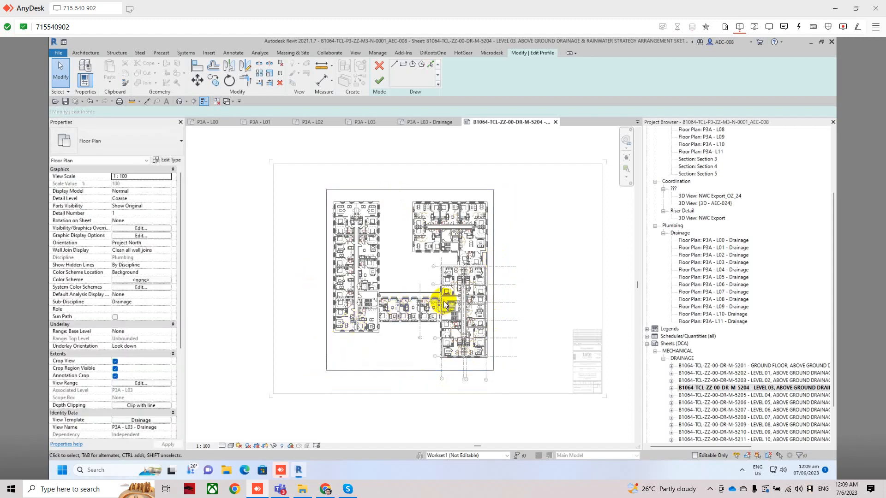
pyautogui.click(394, 65)
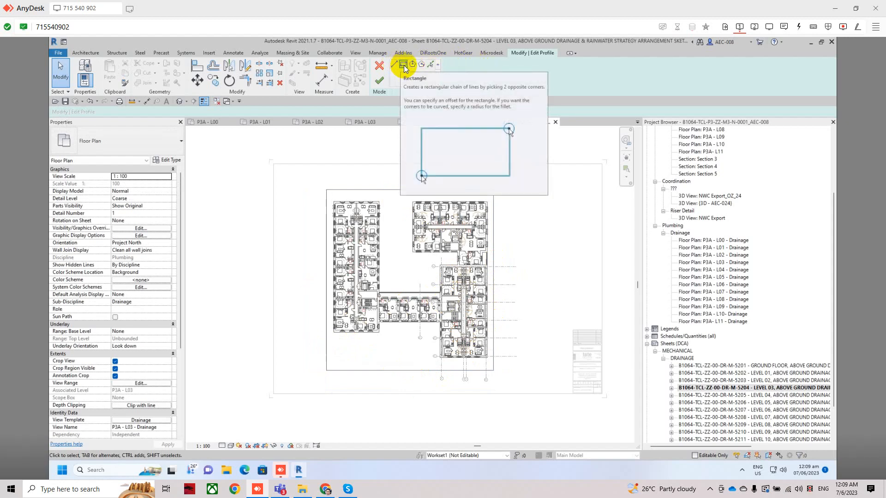
pyautogui.moveTo(413, 65)
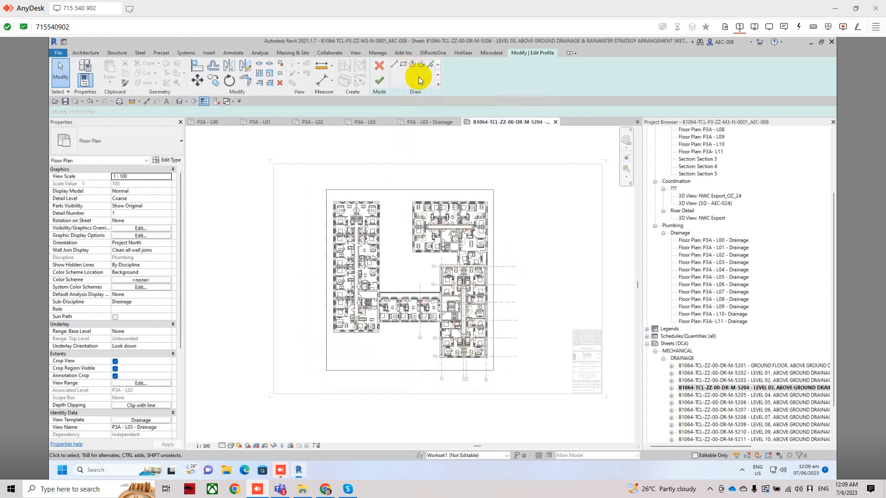
# - Sketch a 36-sided circumscribed polygon around the upper building wing as the crop outline
pyautogui.click(412, 63)
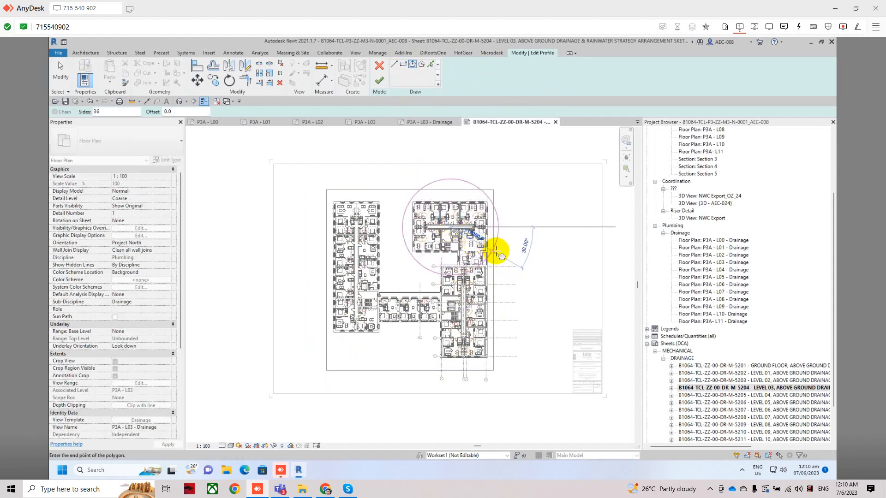
pyautogui.moveTo(496, 250)
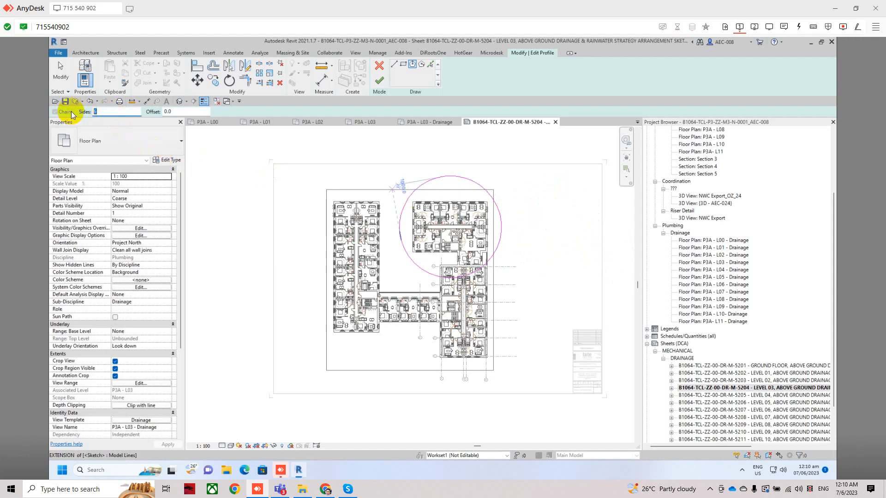
pyautogui.write('36')
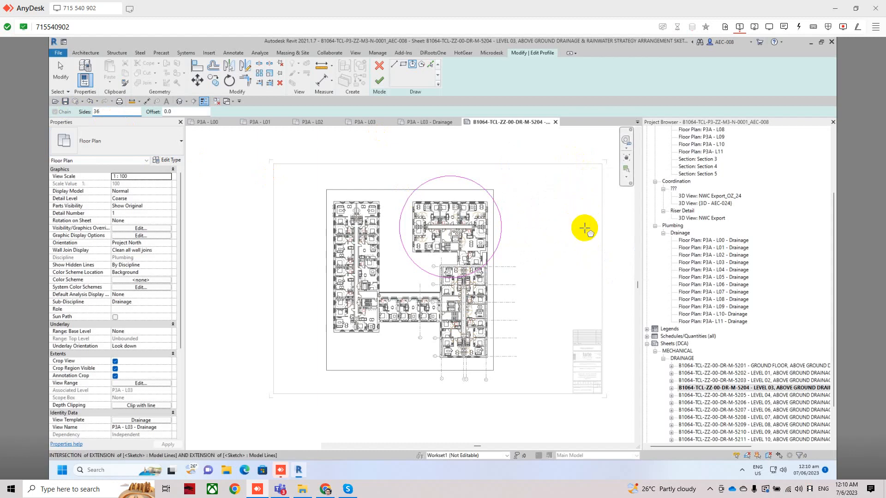
pyautogui.click(584, 229)
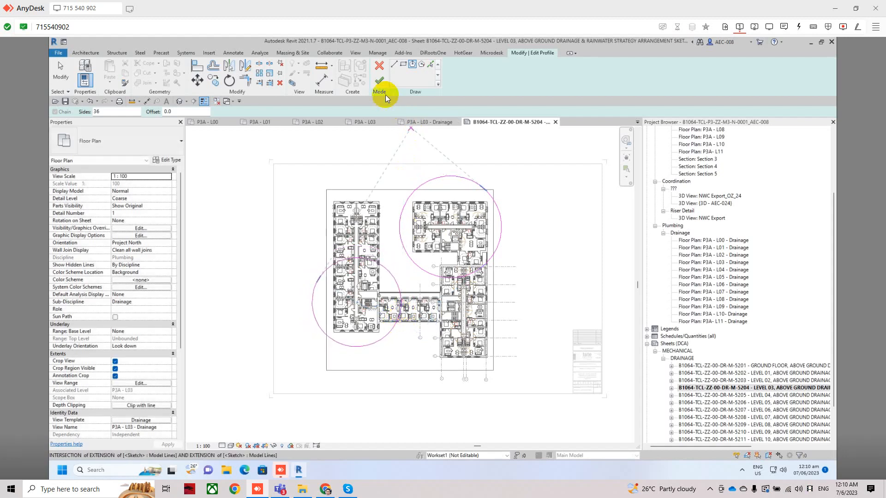
pyautogui.moveTo(379, 81)
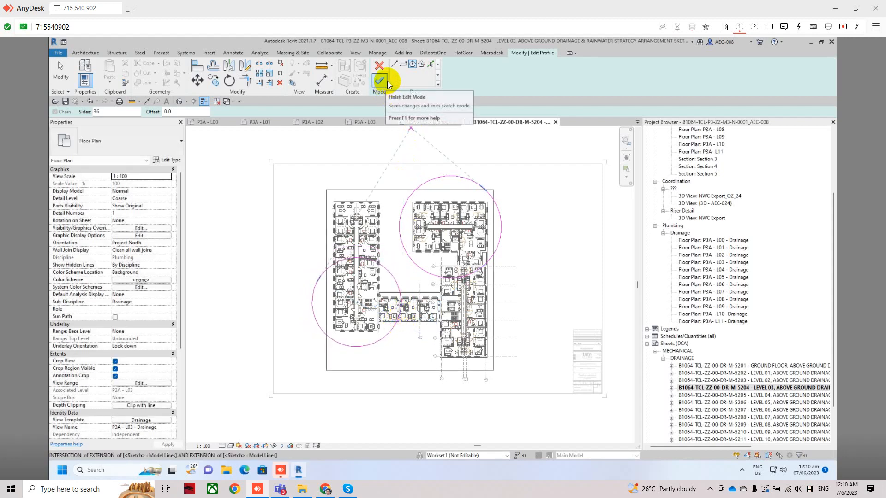
# - Attempt to finish the crop sketch while a stray circle still covers the left wing
pyautogui.click(380, 80)
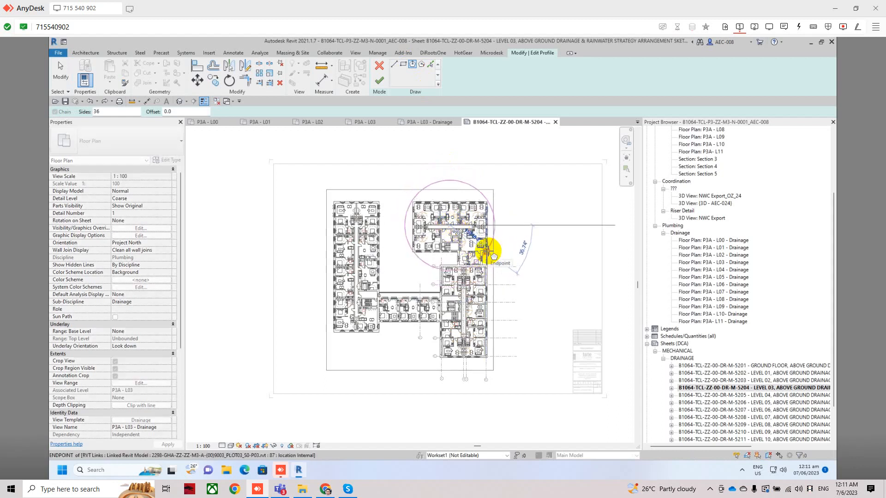
# - Redraw one circle around the upper wing and finish Edit Mode to apply it as the crop
pyautogui.click(379, 80)
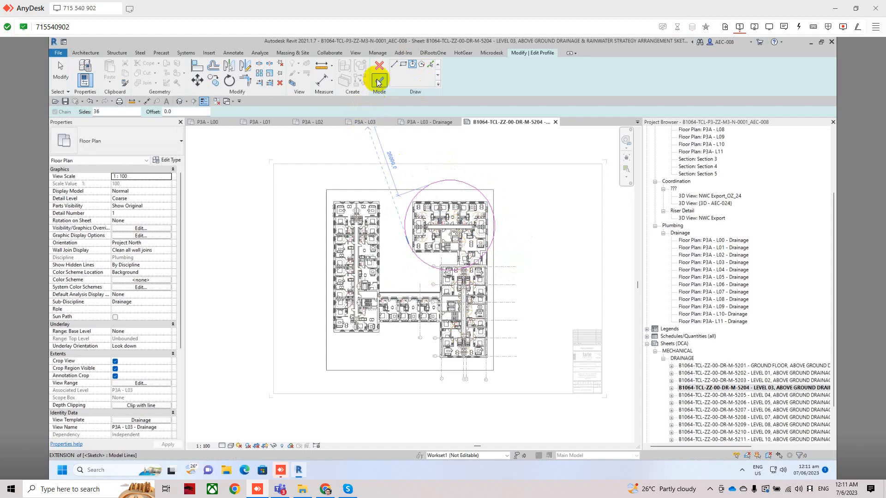
pyautogui.moveTo(378, 80)
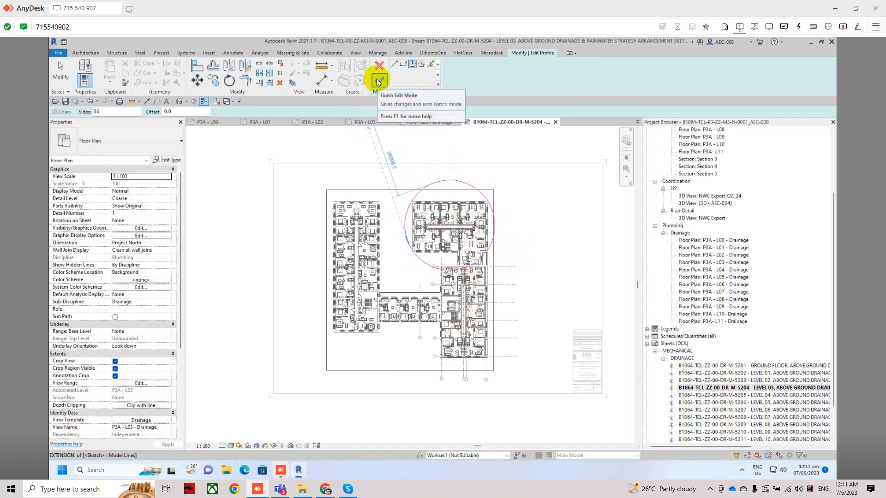
pyautogui.click(378, 79)
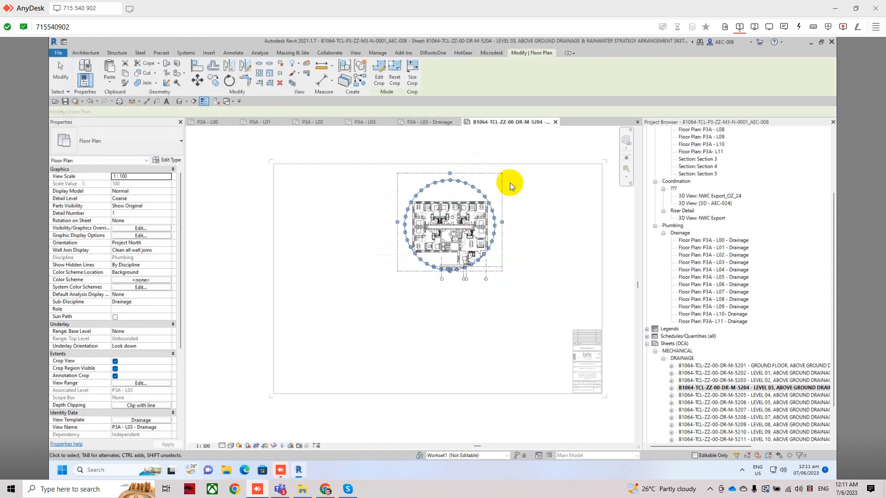
# - Deselect the circular viewport, leaving the sheet showing only the upper wing
pyautogui.click(377, 52)
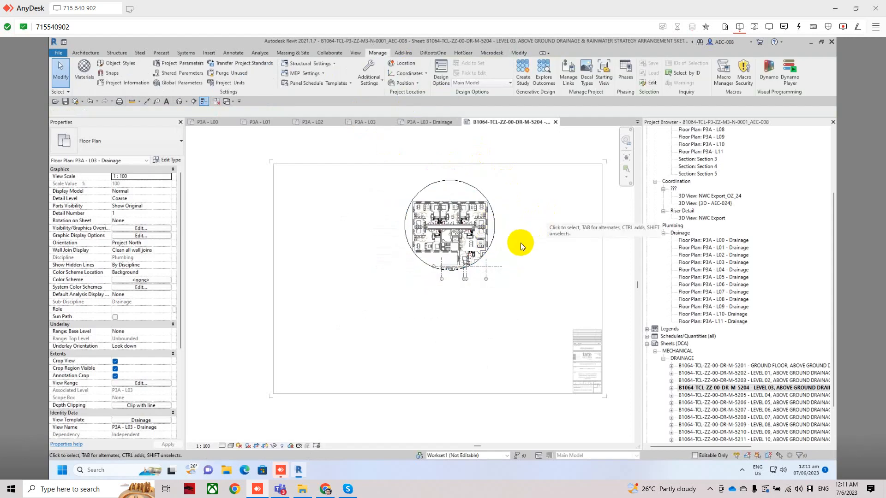